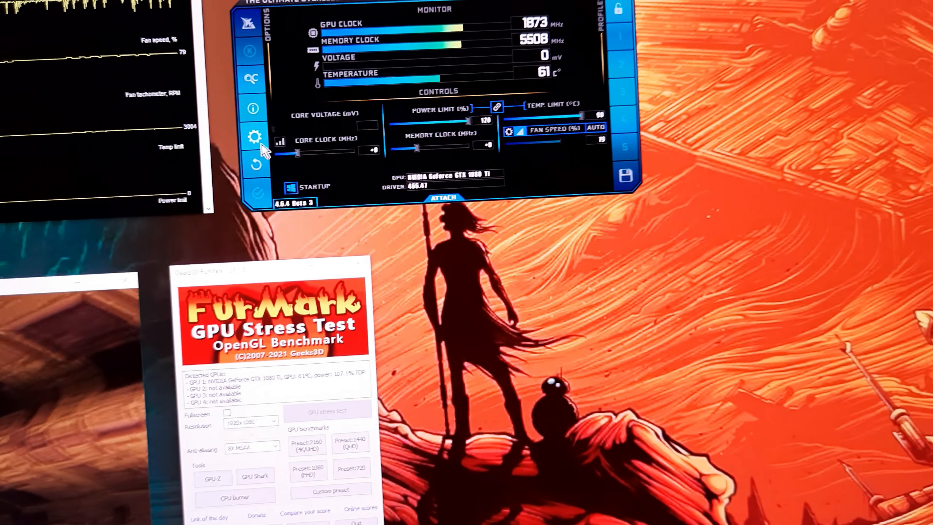
# Step: Bring up the Afterburner Properties dialog with General, compatibility and update-check options
pyautogui.click(255, 135)
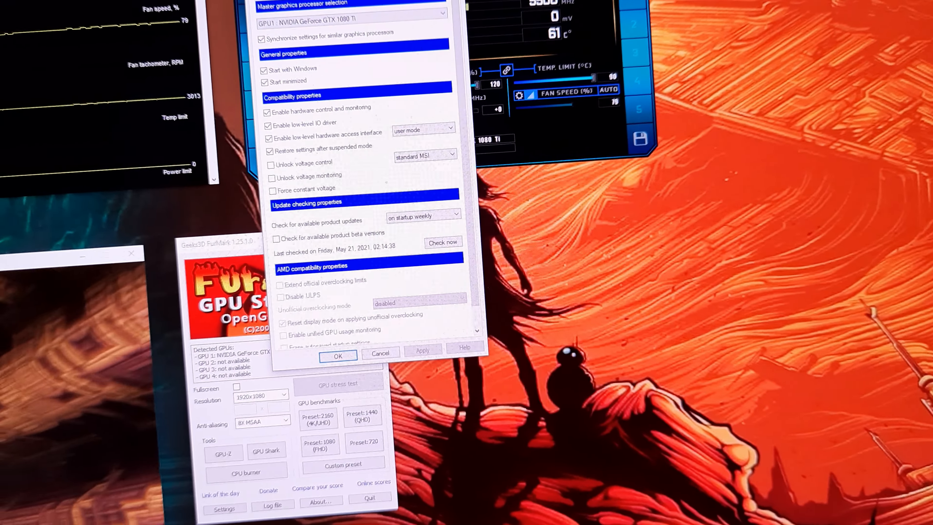